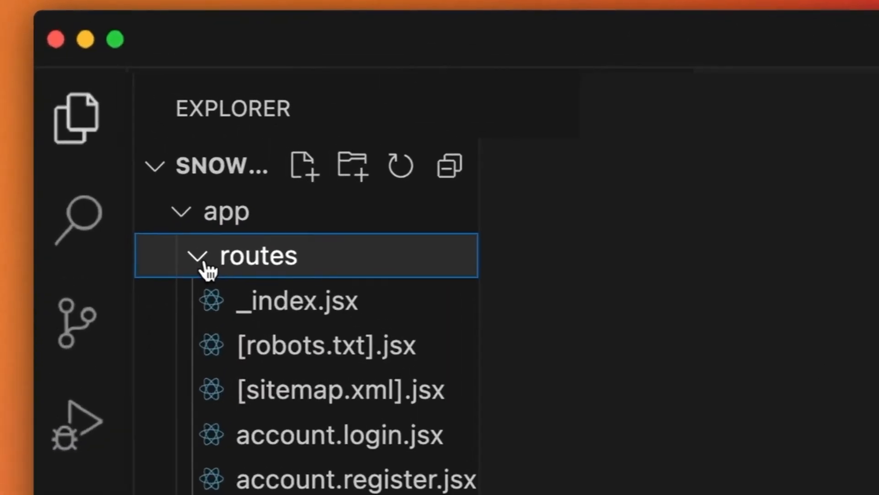
# Write 'next products' as the link text inside the NextLink of ProductGrid's Pagination
pyautogui.scroll(-3)
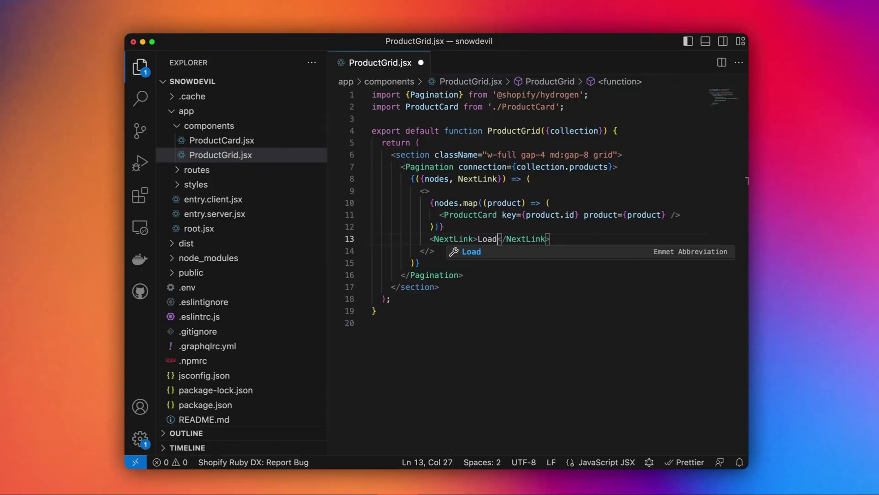
pyautogui.write('next products')
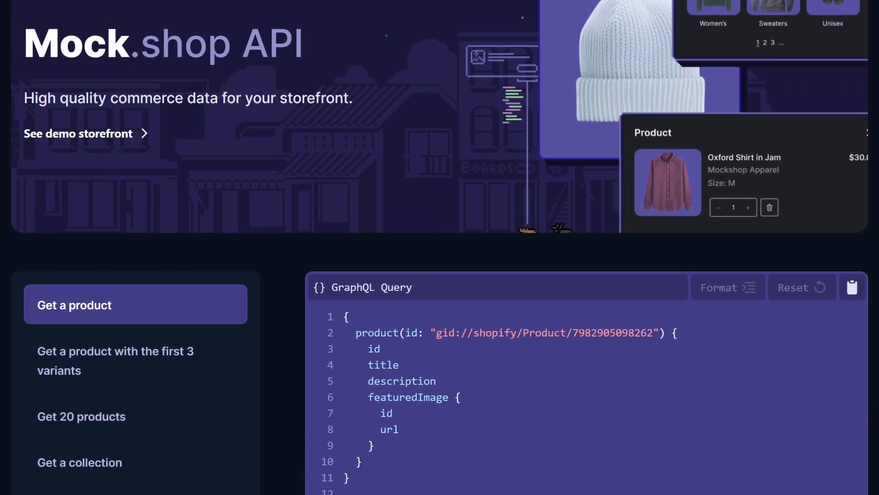
pyautogui.scroll(-3)
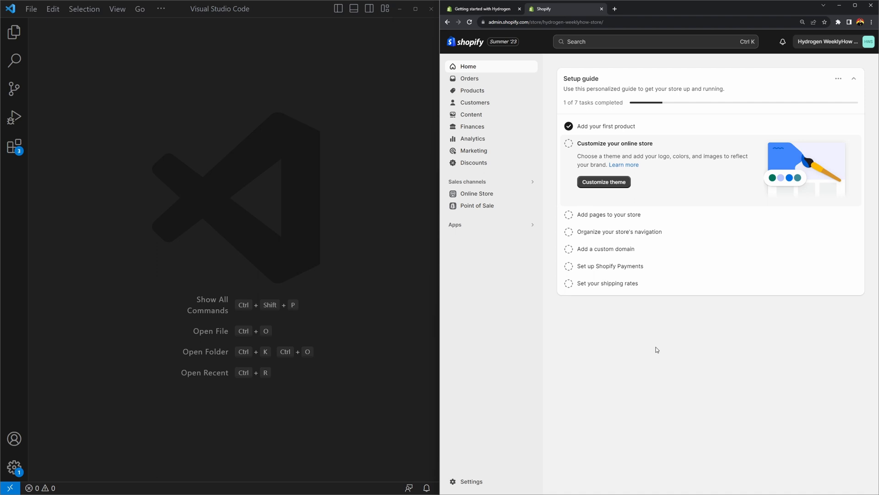
pyautogui.moveTo(492, 18)
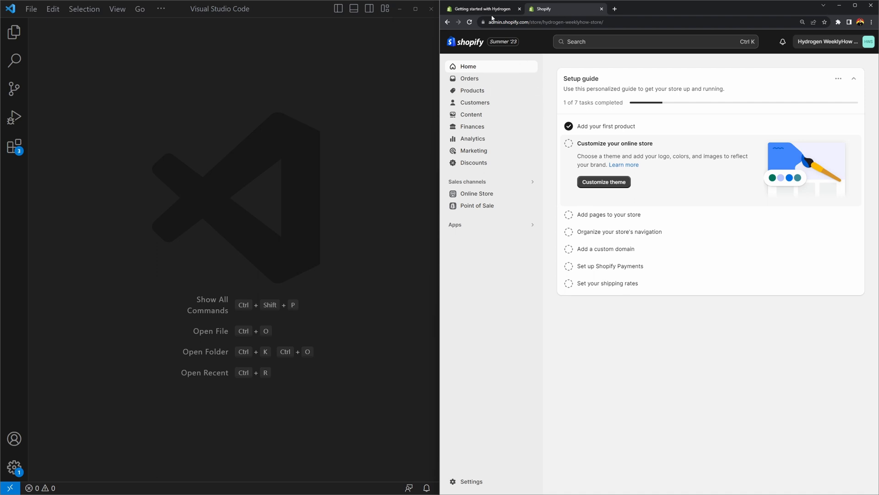
# Switch to the 'Getting started with Hydrogen' guide showing Node.js and npm requirements
pyautogui.click(479, 8)
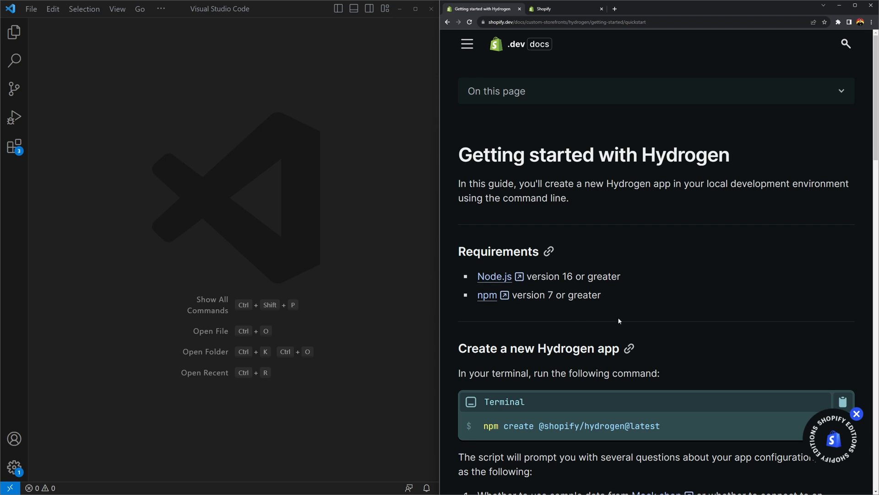
pyautogui.moveTo(634, 338)
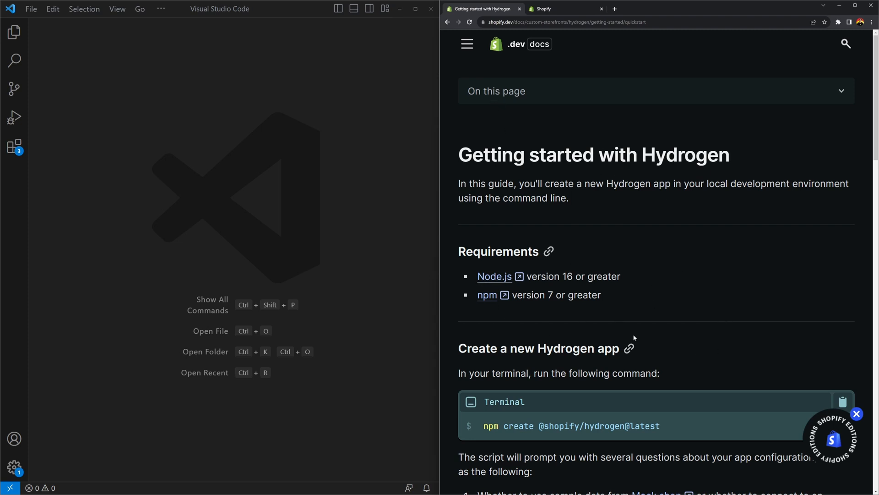
pyautogui.moveTo(750, 318)
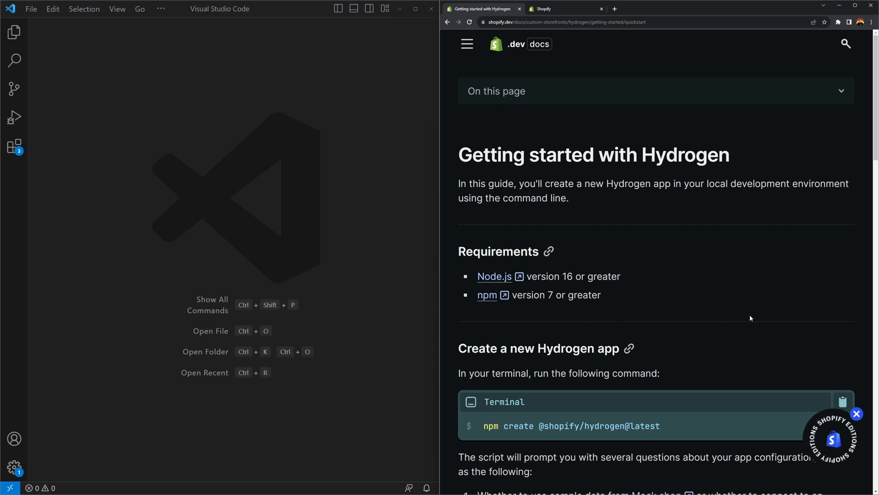
pyautogui.moveTo(623, 271)
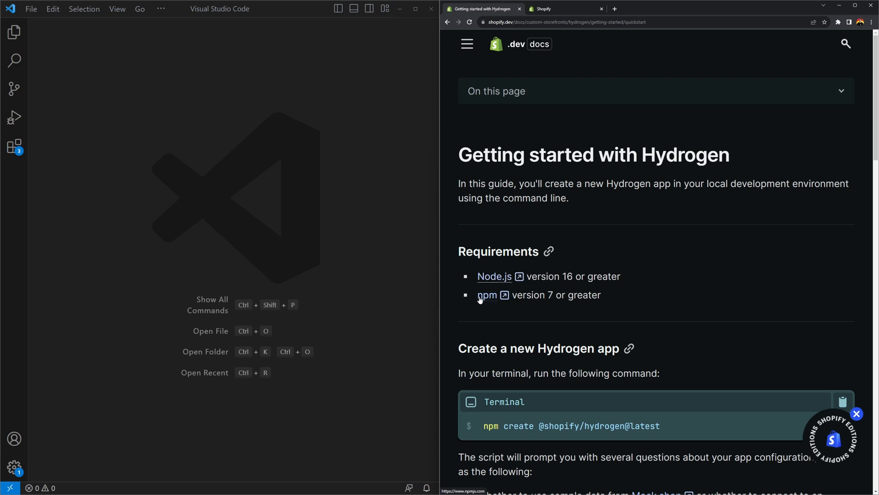
pyautogui.moveTo(494, 276)
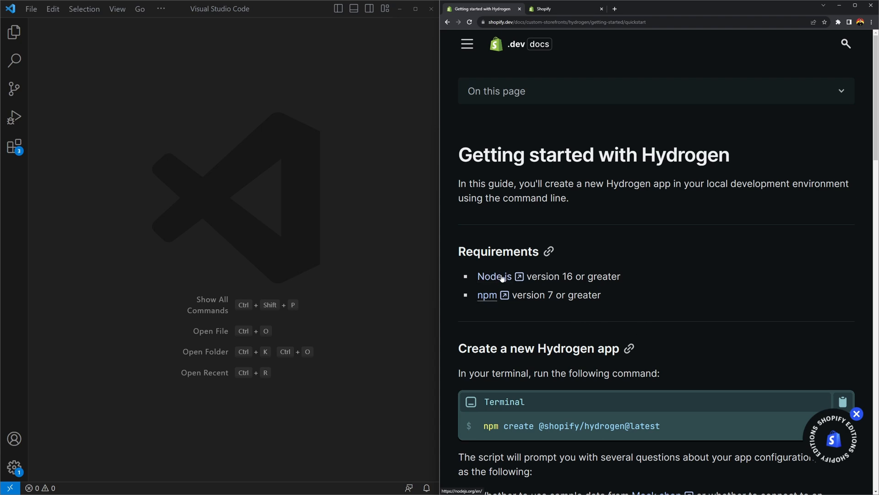
pyautogui.click(492, 276)
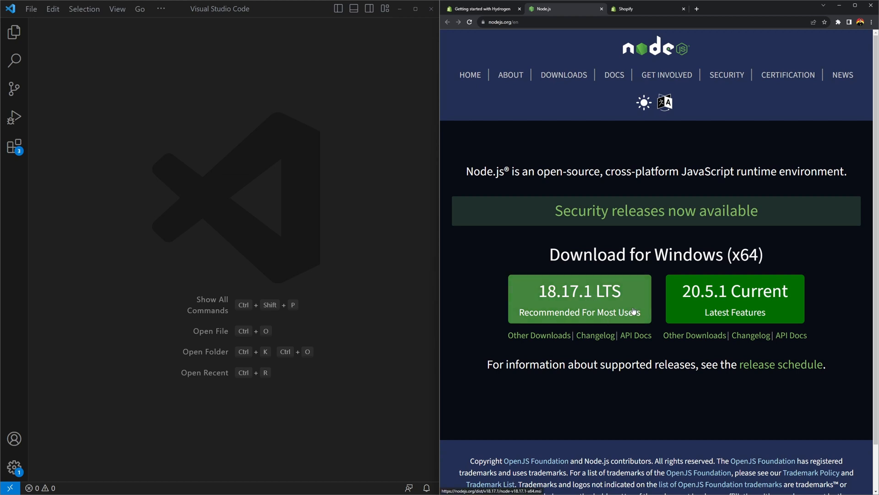
pyautogui.moveTo(631, 396)
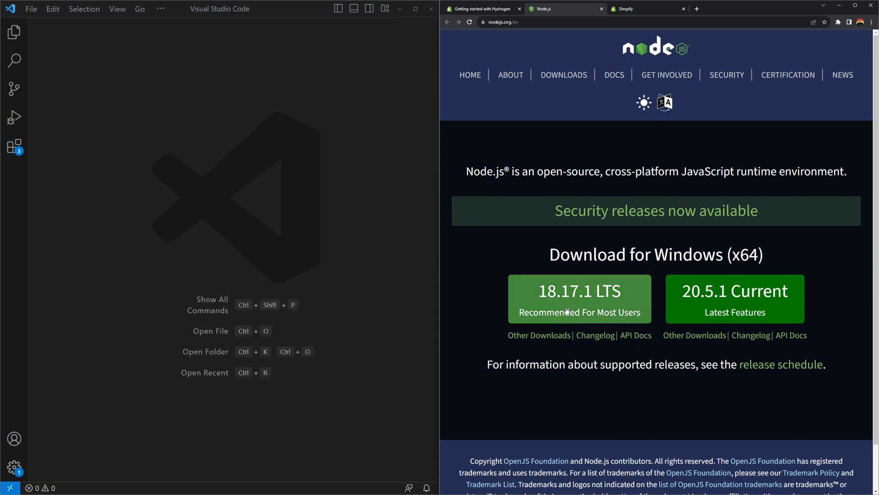
pyautogui.moveTo(594, 385)
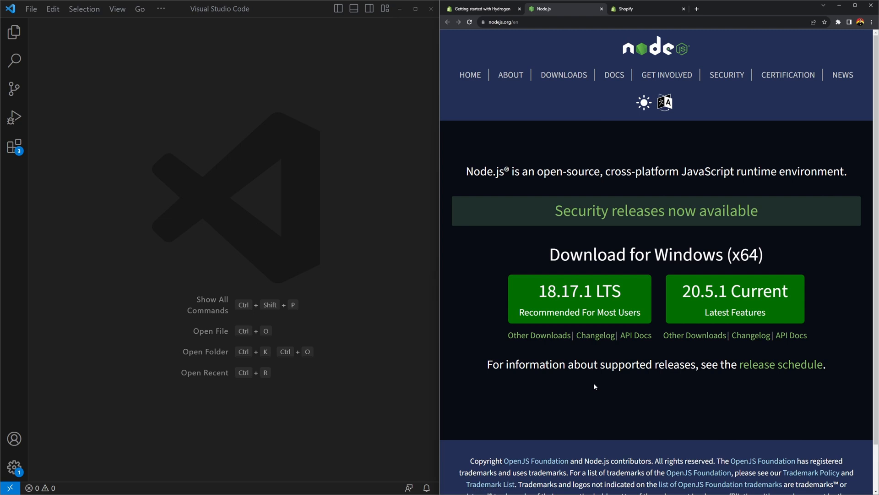
pyautogui.moveTo(612, 325)
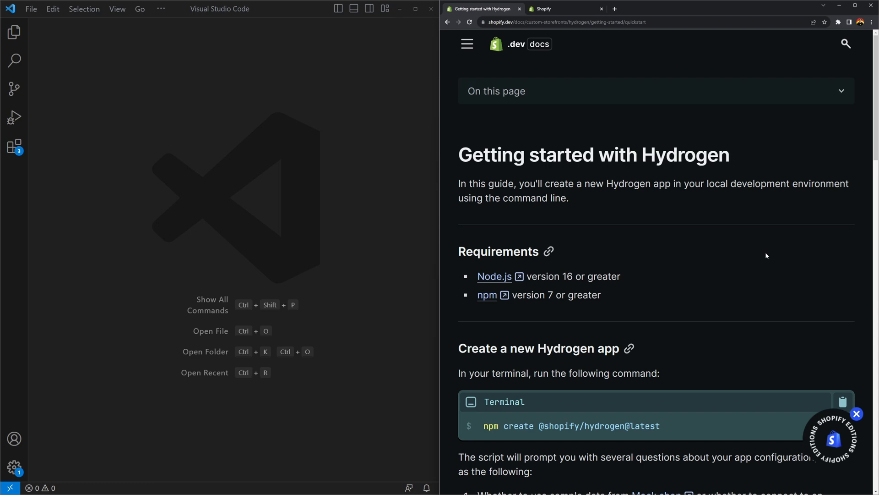
pyautogui.scroll(-3)
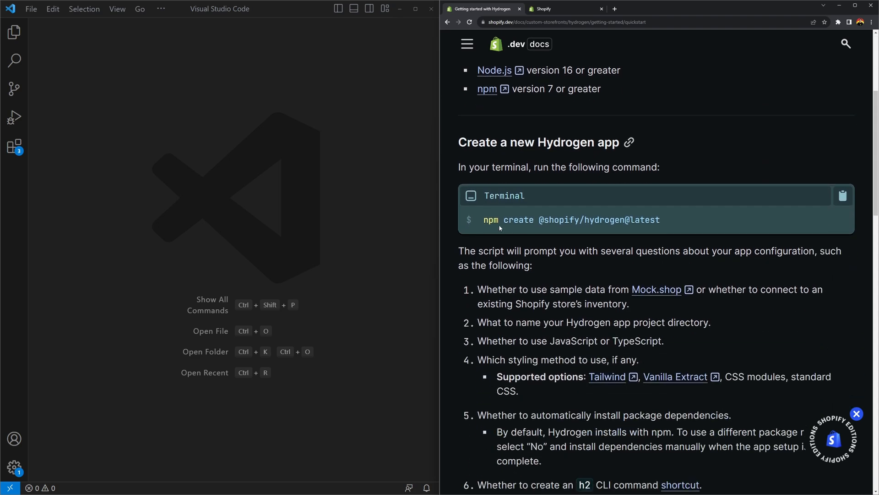
pyautogui.moveTo(505, 219)
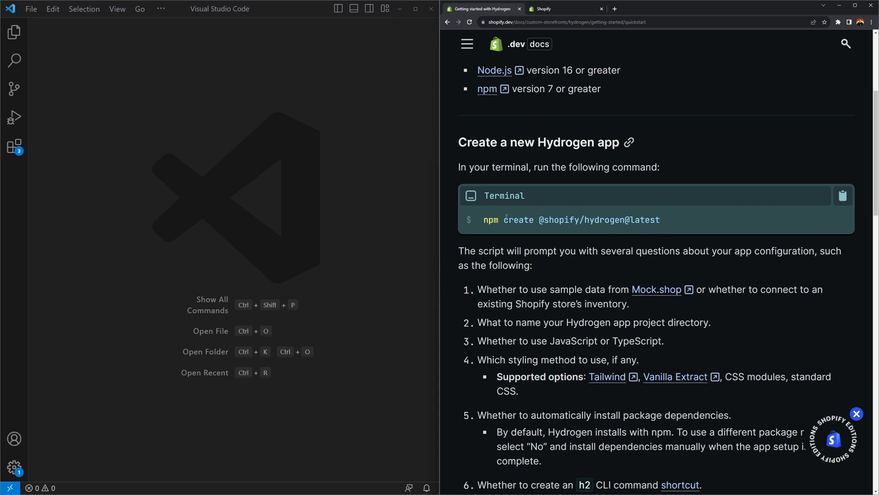
pyautogui.doubleClick(599, 219)
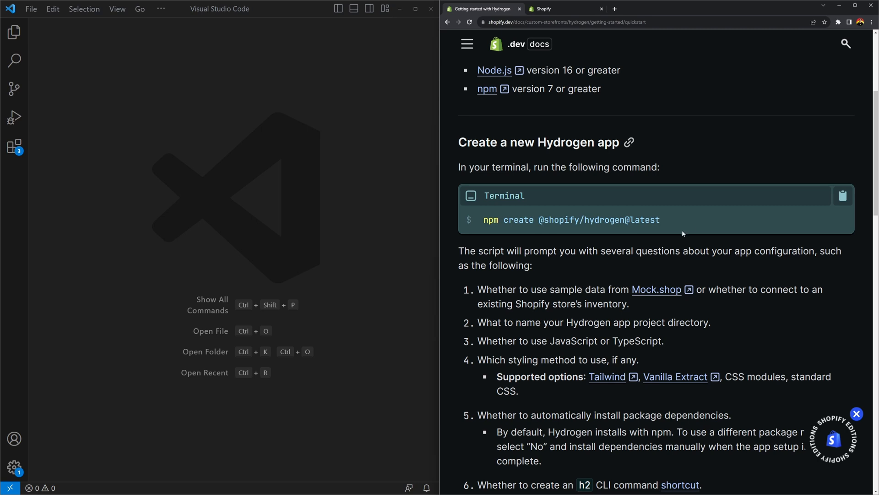
pyautogui.moveTo(459, 261)
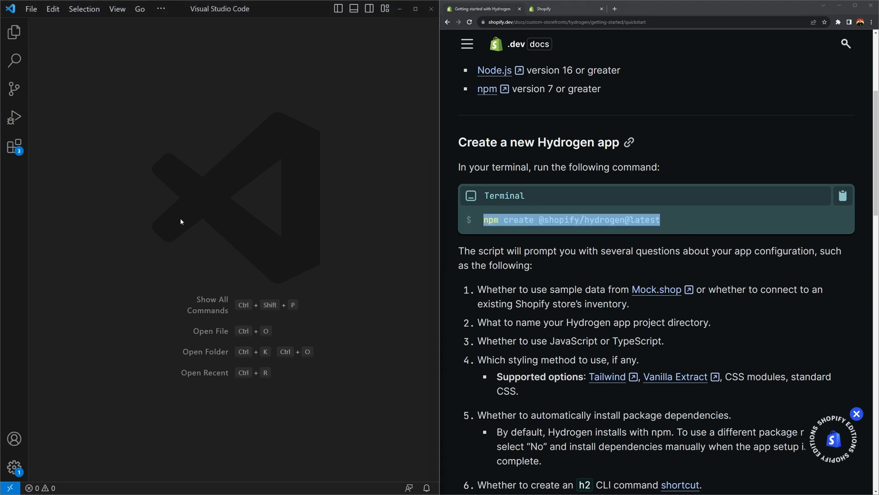
pyautogui.moveTo(172, 81)
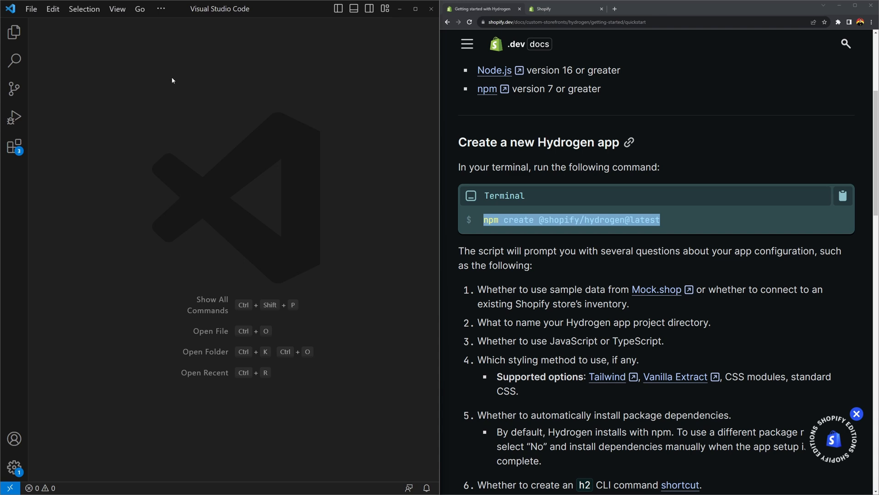
# In a new terminal, create the folder "Shopify Hydrogen Projects" with mkdir
pyautogui.click(161, 8)
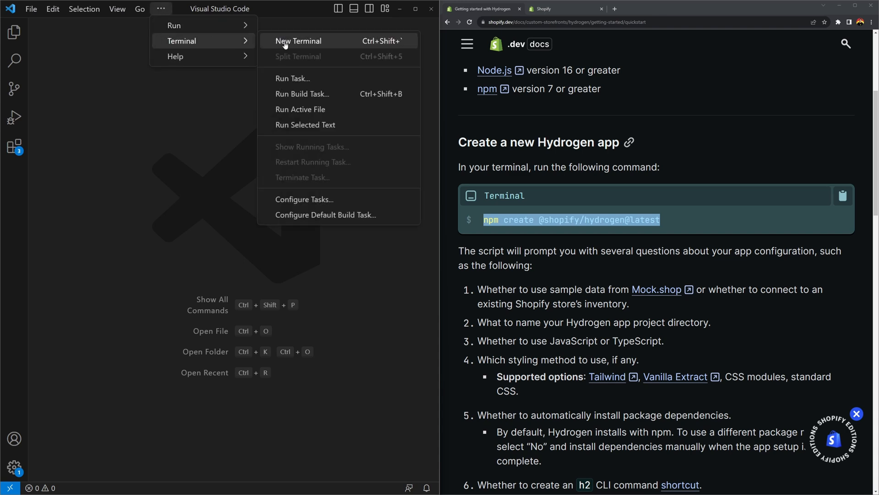
pyautogui.click(299, 41)
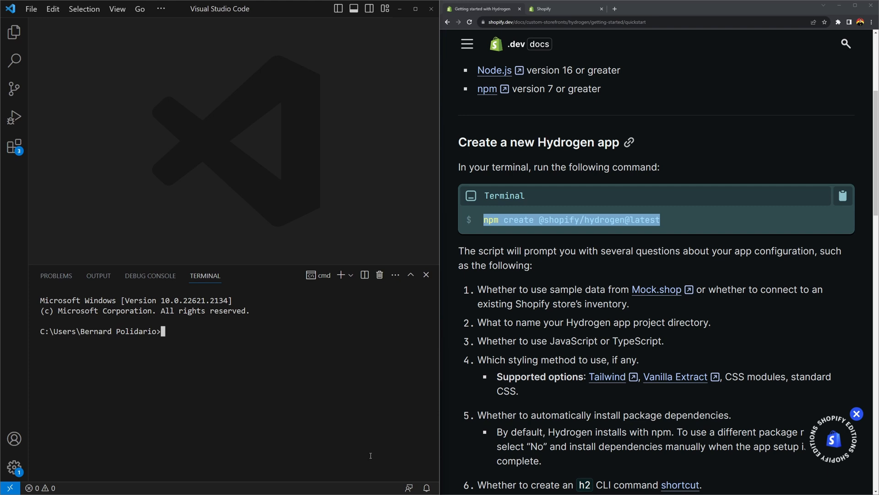
pyautogui.moveTo(343, 301)
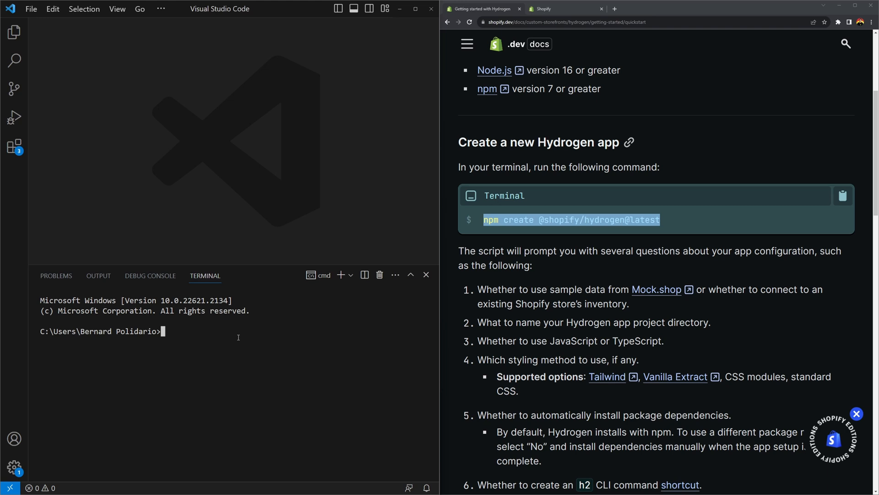
pyautogui.write('mkdir')
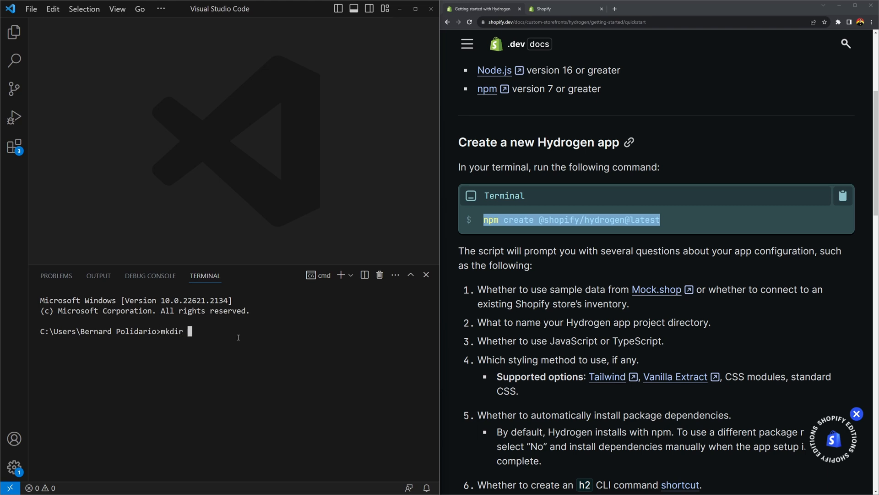
pyautogui.write('""')
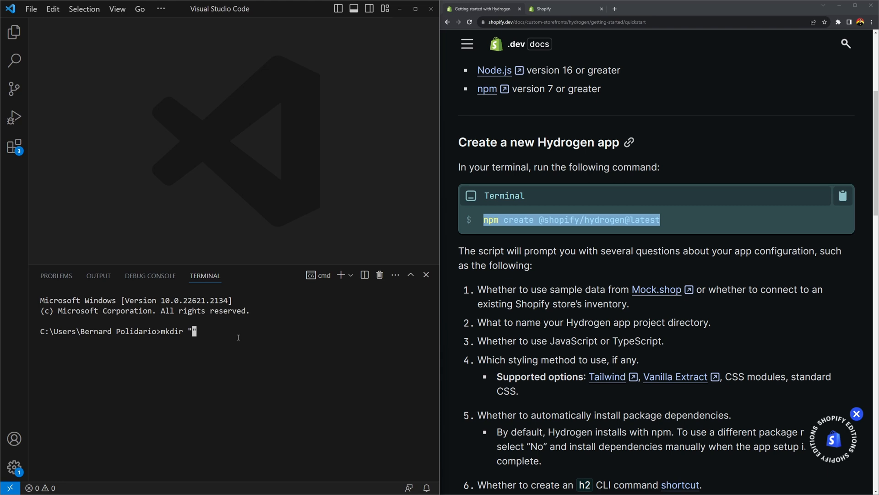
pyautogui.write('Shopify')
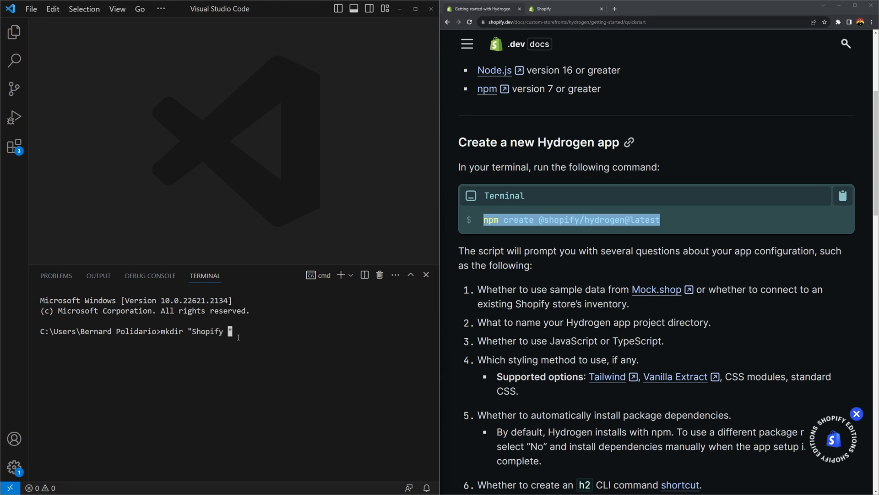
pyautogui.write('Hydrogen')
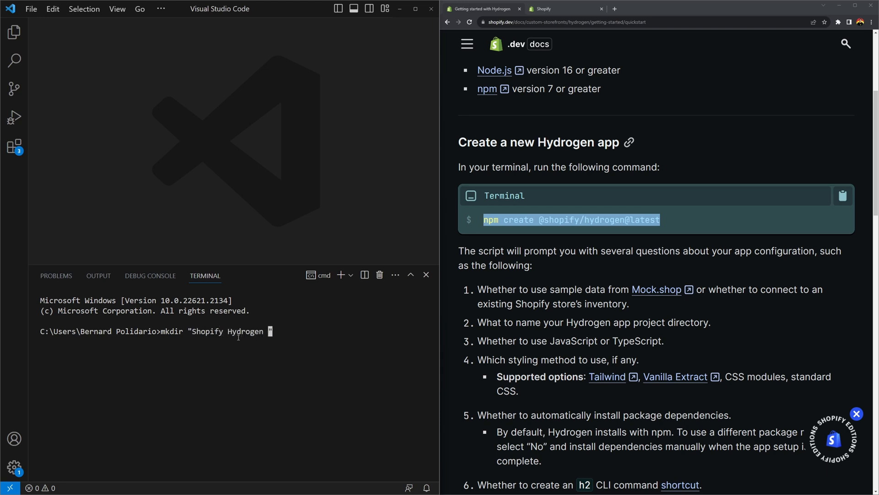
pyautogui.press('Return')
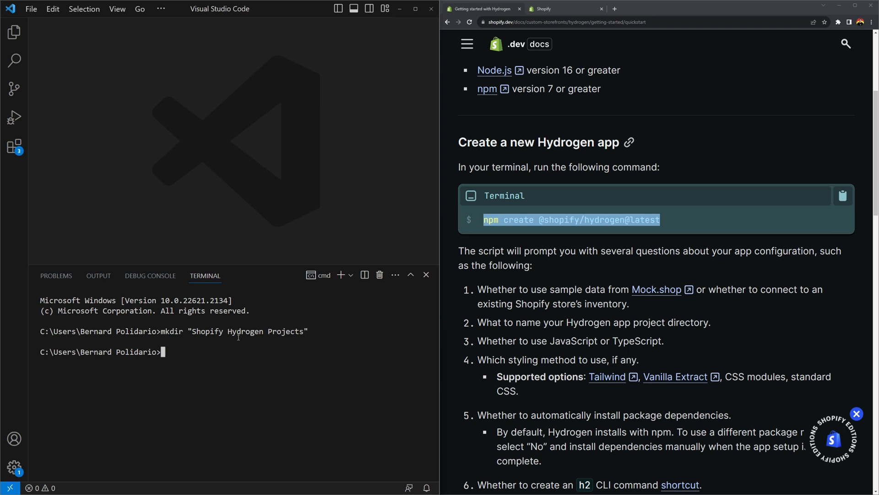
# Move into "Shopify Hydrogen Projects" and check the npm version (9.5.0)
pyautogui.write('cd')
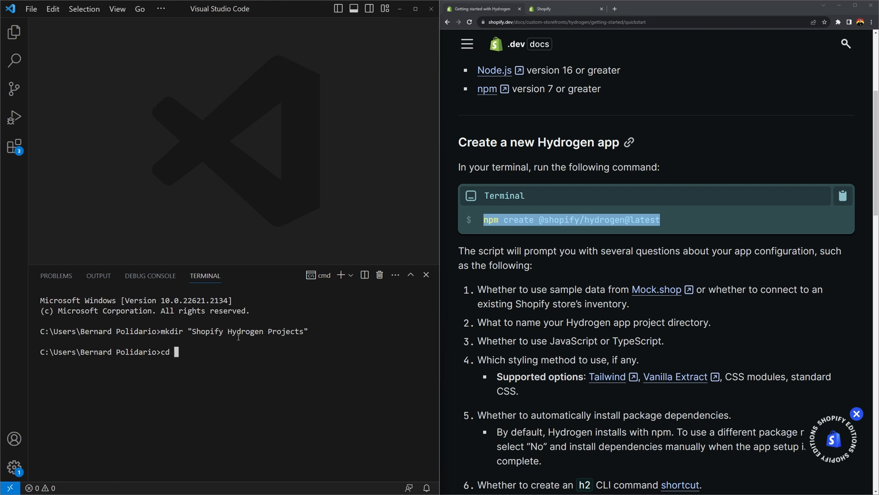
pyautogui.write('"Shopify')
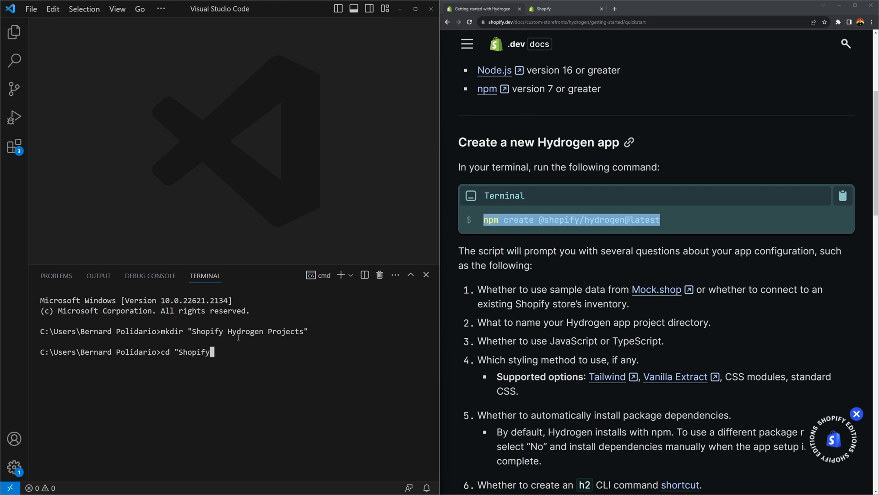
pyautogui.write('Hydrogen Projects"')
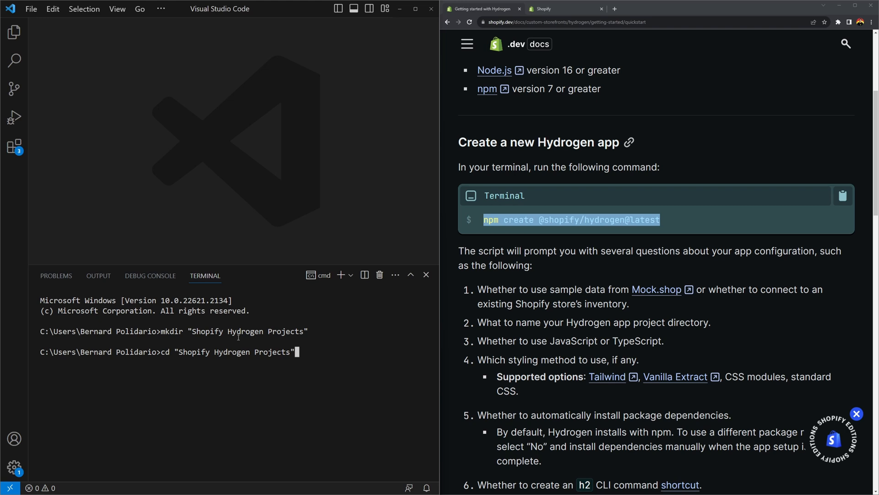
pyautogui.press('Return')
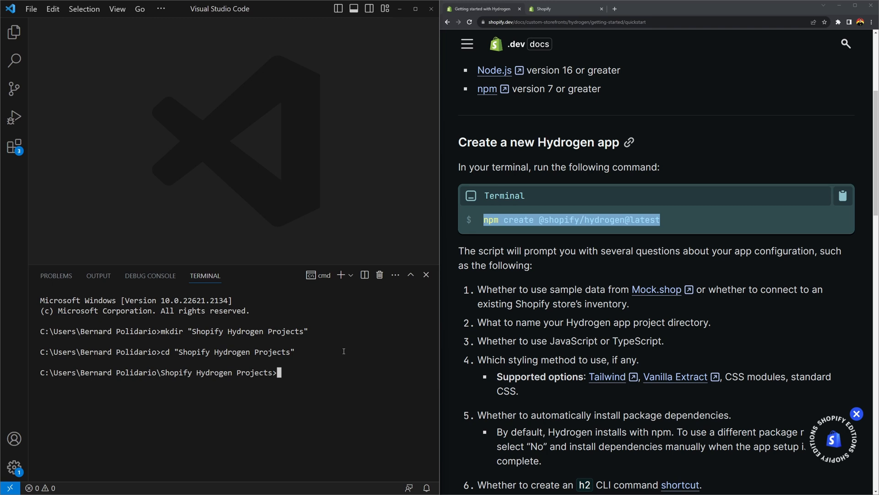
pyautogui.write('npm -v')
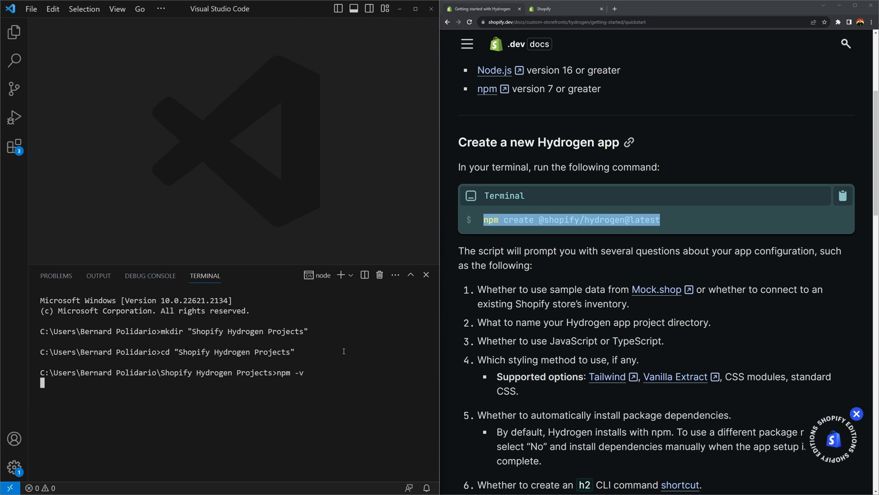
pyautogui.press('Return')
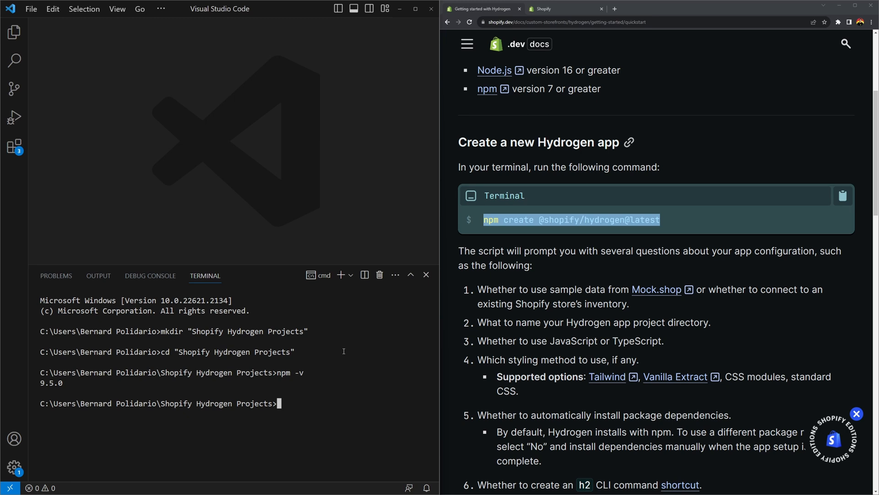
pyautogui.write('n')
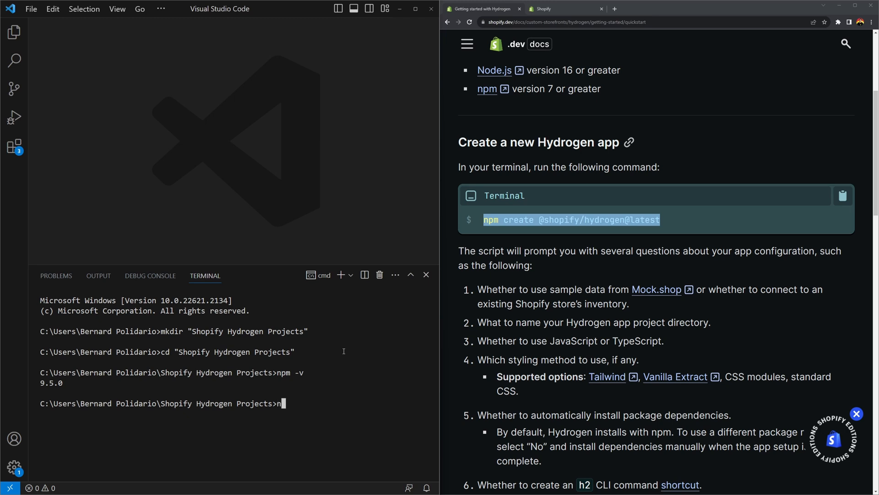
pyautogui.write('pm')
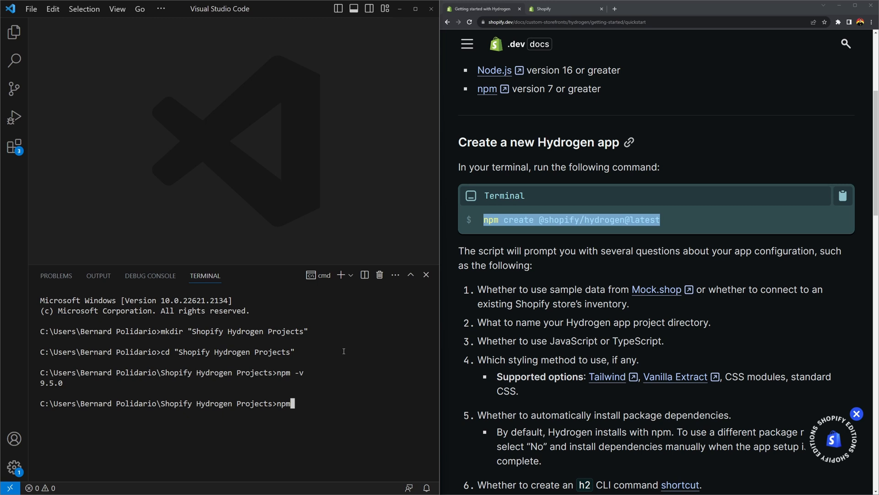
pyautogui.write('create')
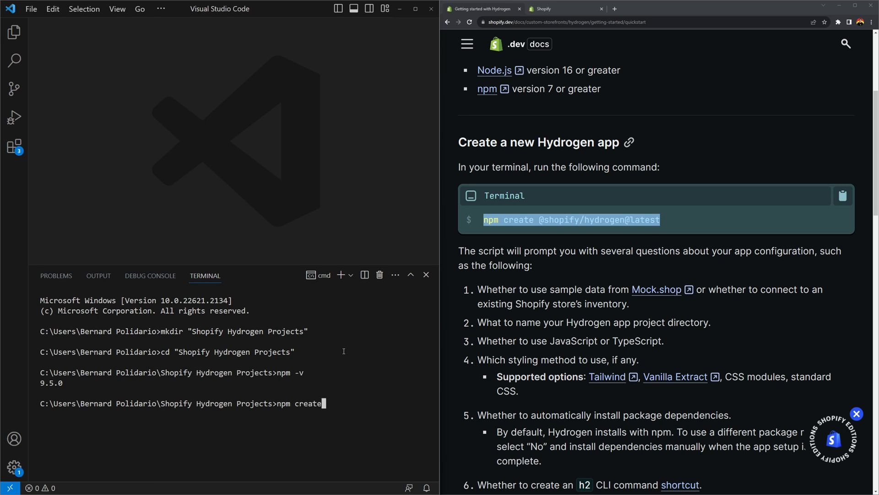
pyautogui.write('@')
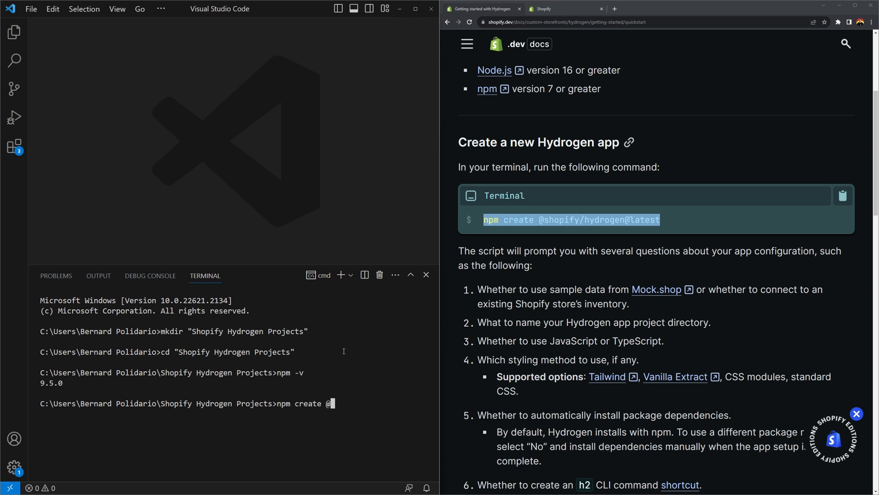
pyautogui.write('shop')
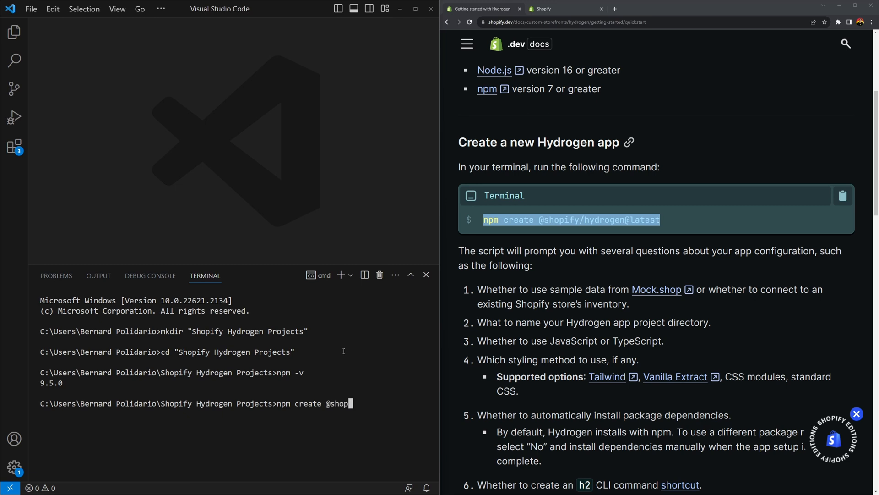
pyautogui.write('ify/h')
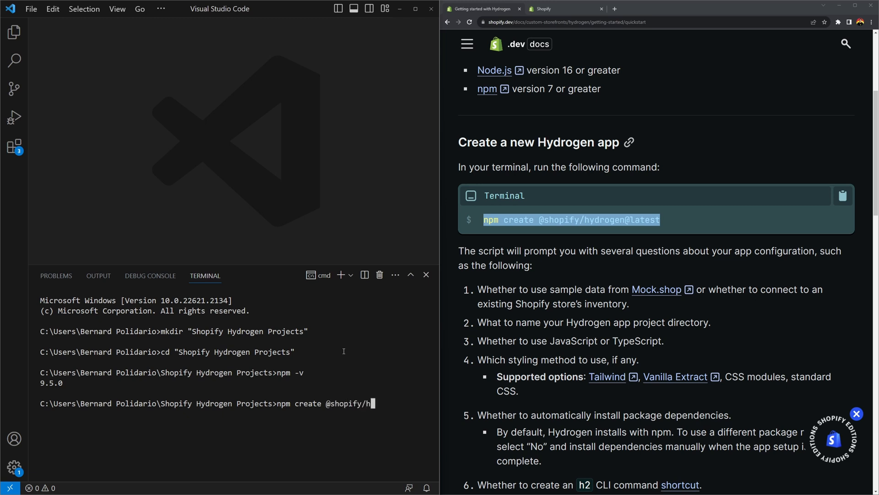
pyautogui.write('ydrogen@')
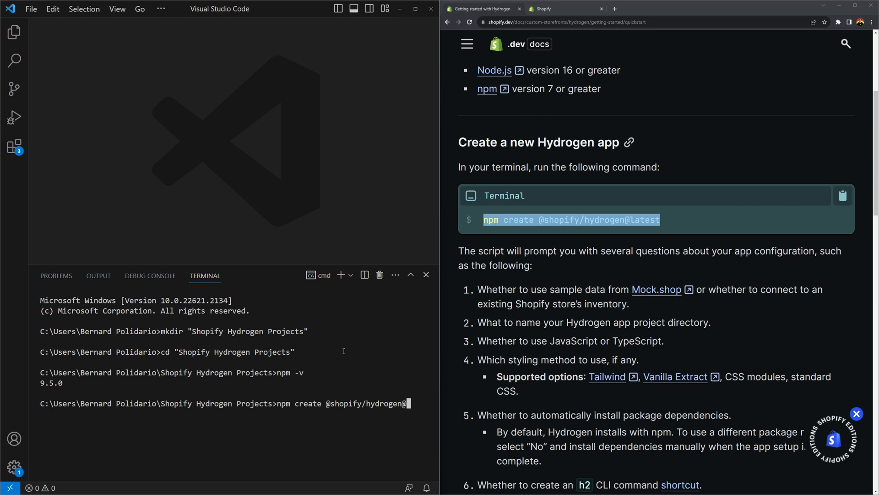
pyautogui.write('a')
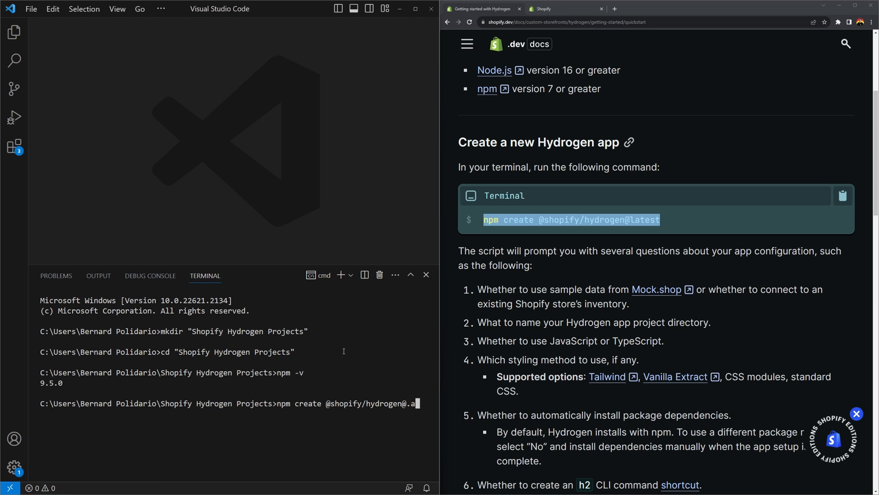
pyautogui.press('Backspace')
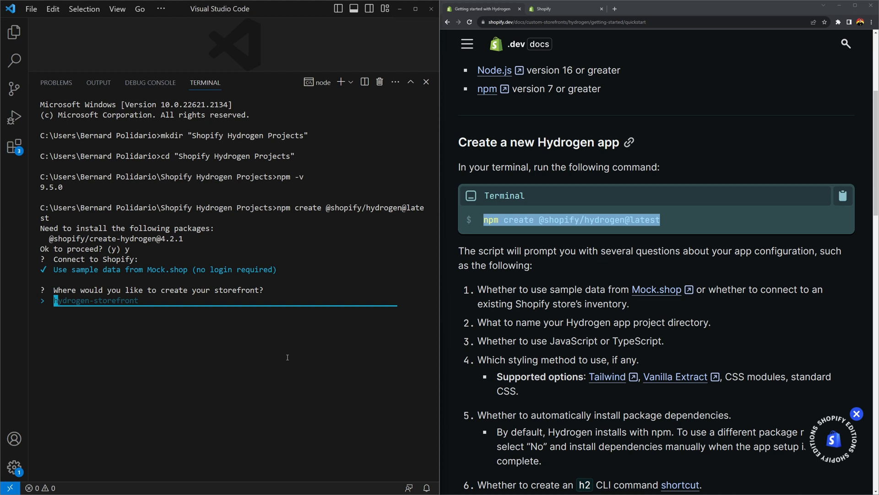
# Name the storefront directory new-shopify-online-store at the location prompt
pyautogui.write('new-')
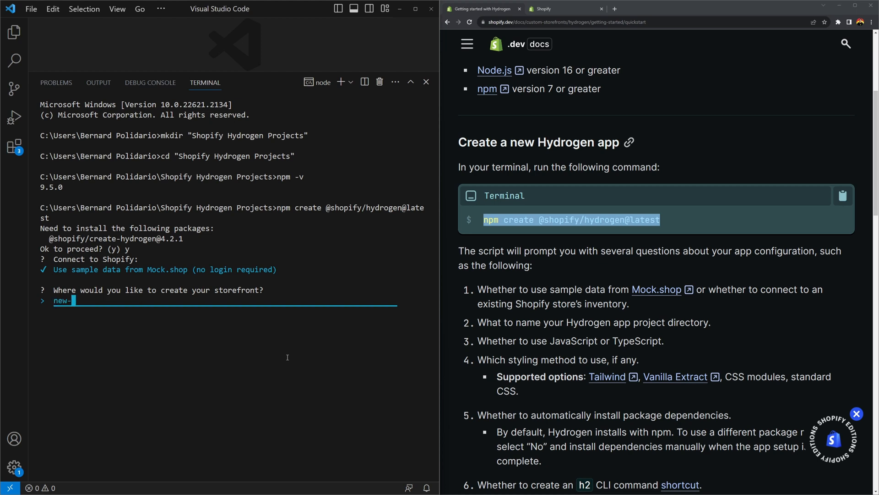
pyautogui.write('shopify')
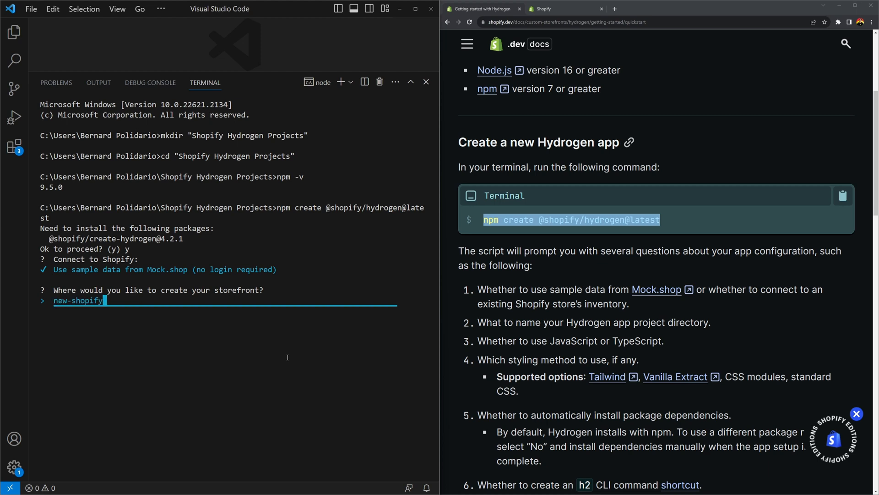
pyautogui.write('-online')
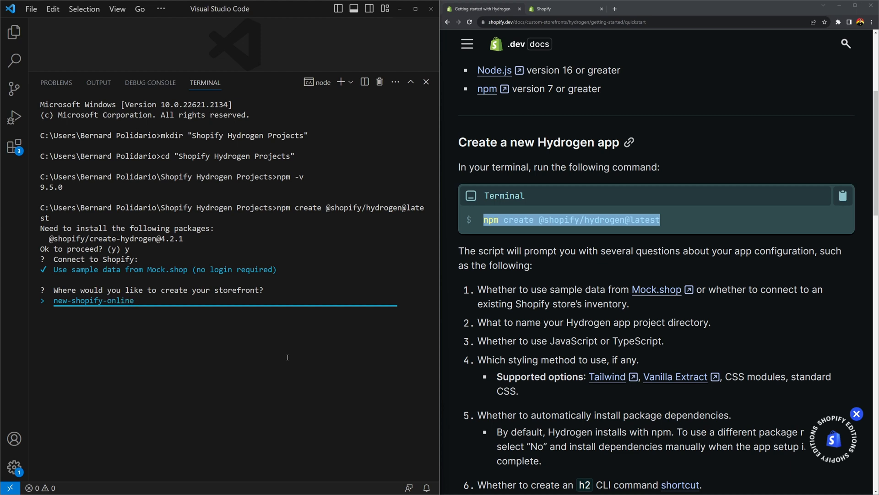
pyautogui.write('-store')
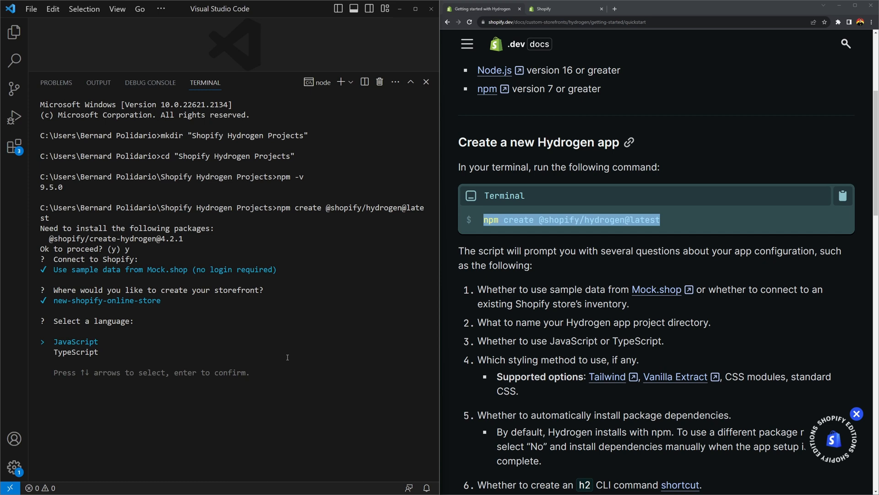
# Choose JavaScript as the language and Tailwind as the styling library
pyautogui.press('Down')
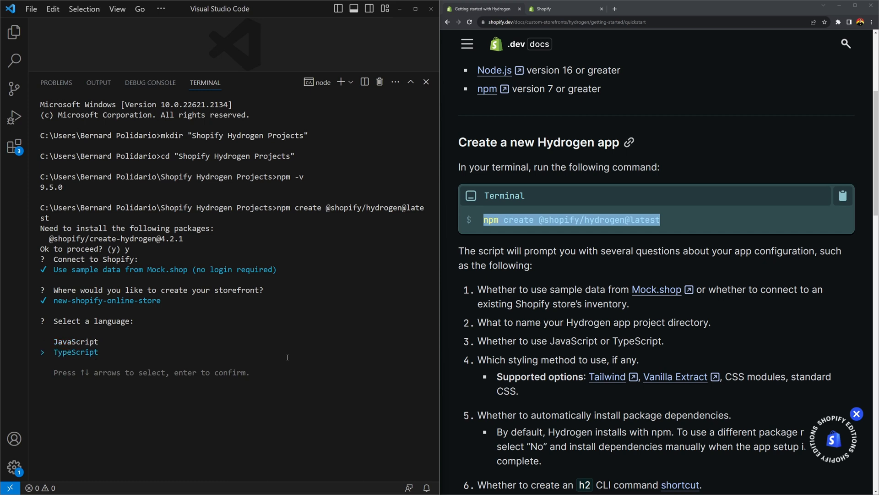
pyautogui.press('up')
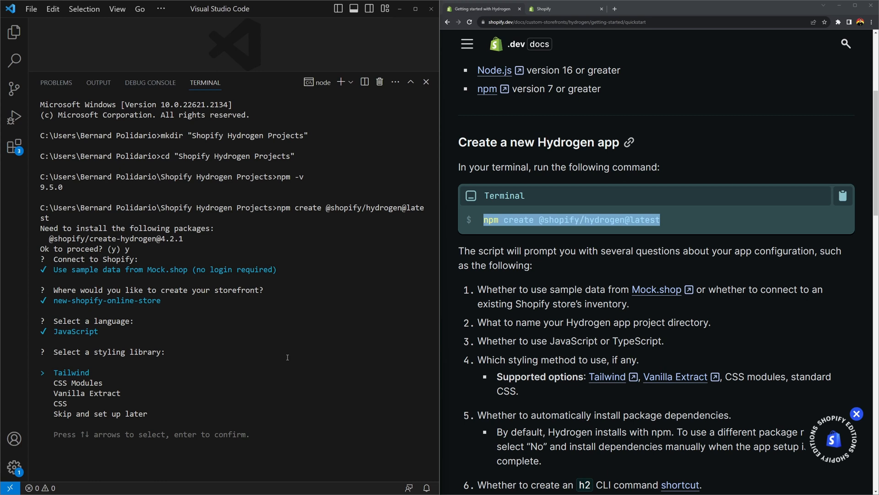
pyautogui.press('Down')
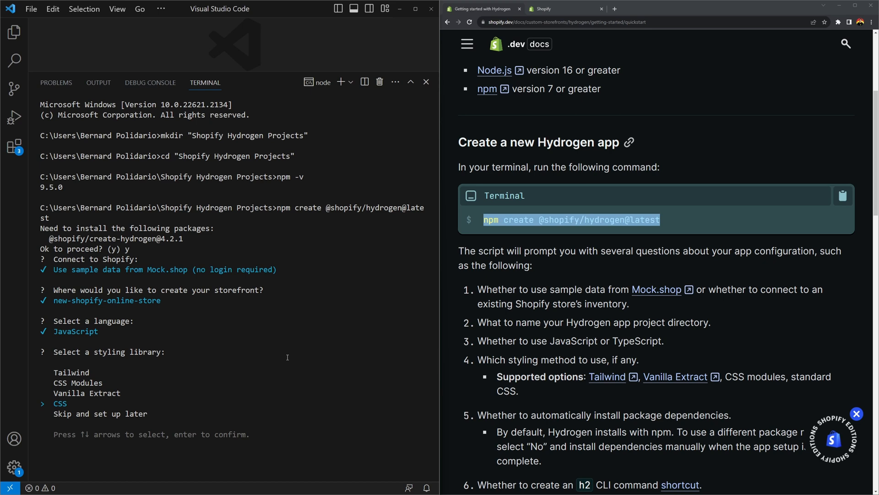
pyautogui.press('down')
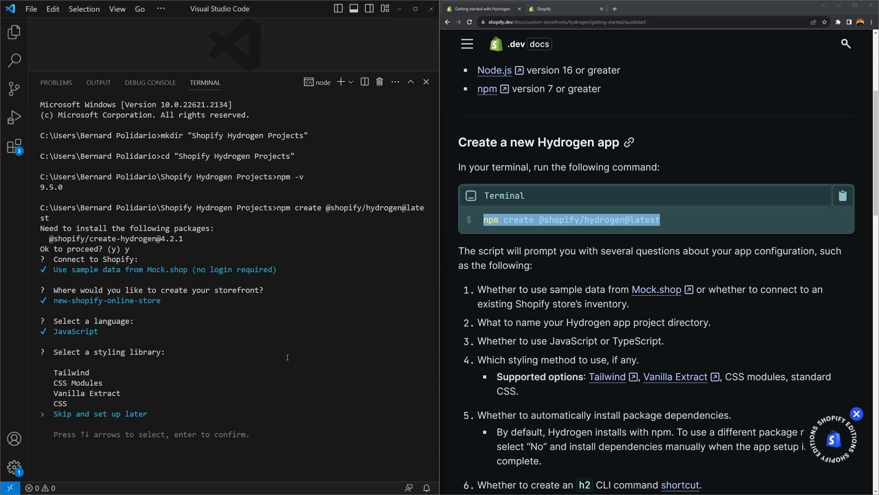
pyautogui.press('Up')
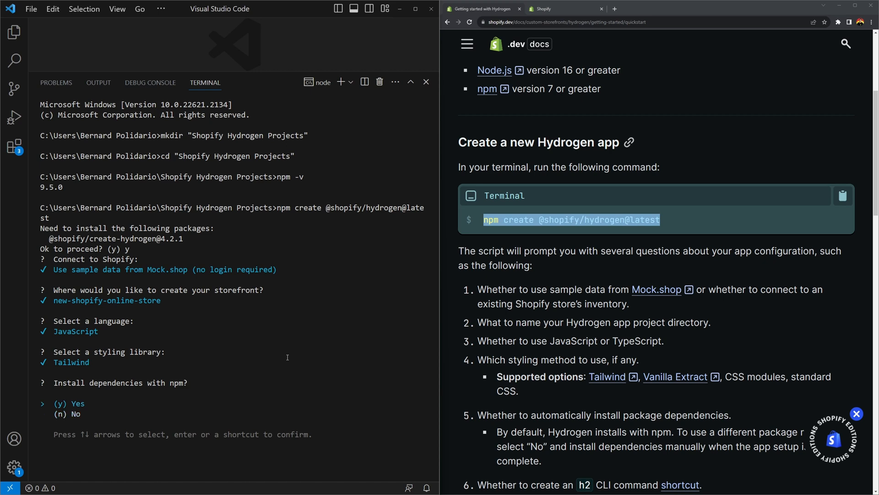
# Agree to install dependencies with npm and let the storefront setup complete
pyautogui.press('Return')
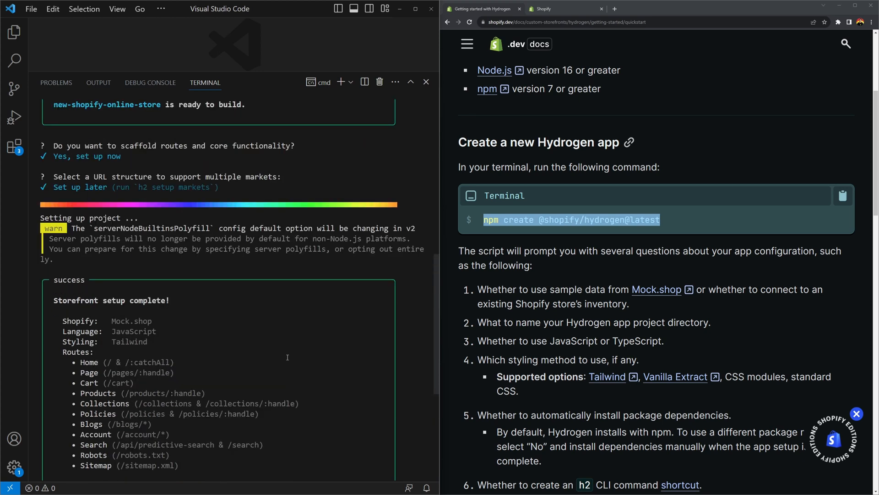
# Clear the setup output from the terminal and enter h2
pyautogui.scroll(-3)
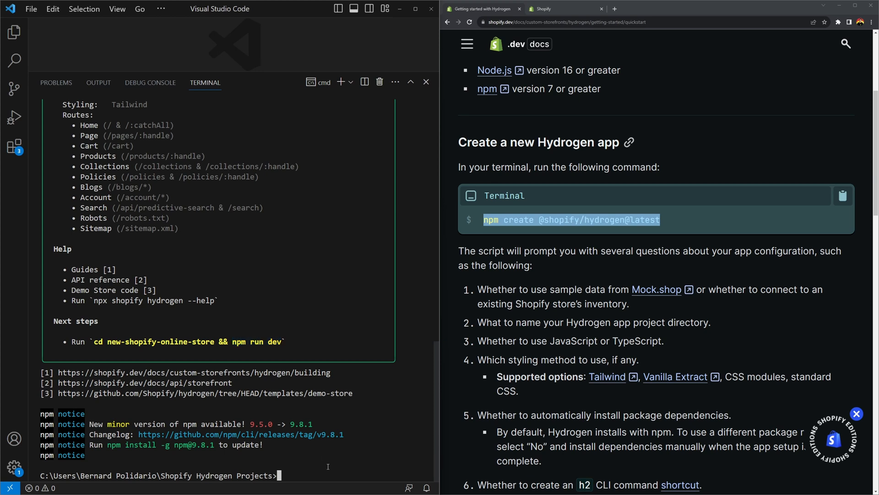
pyautogui.write('c')
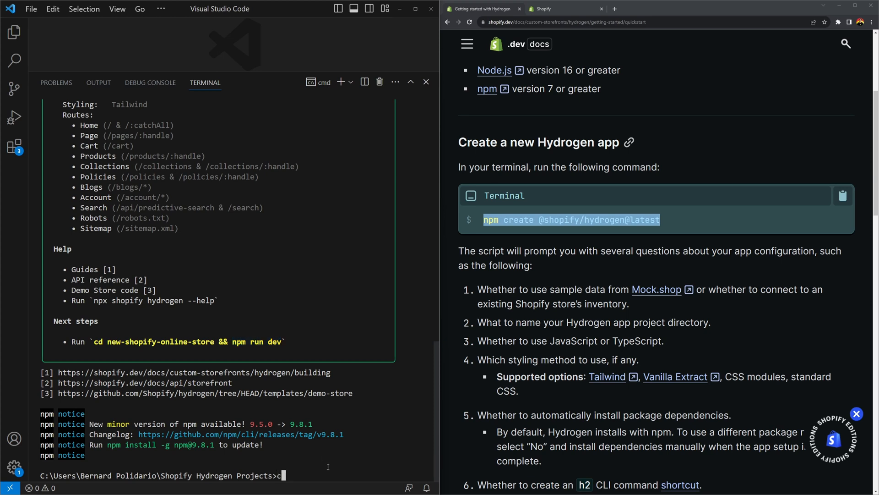
pyautogui.write('h2')
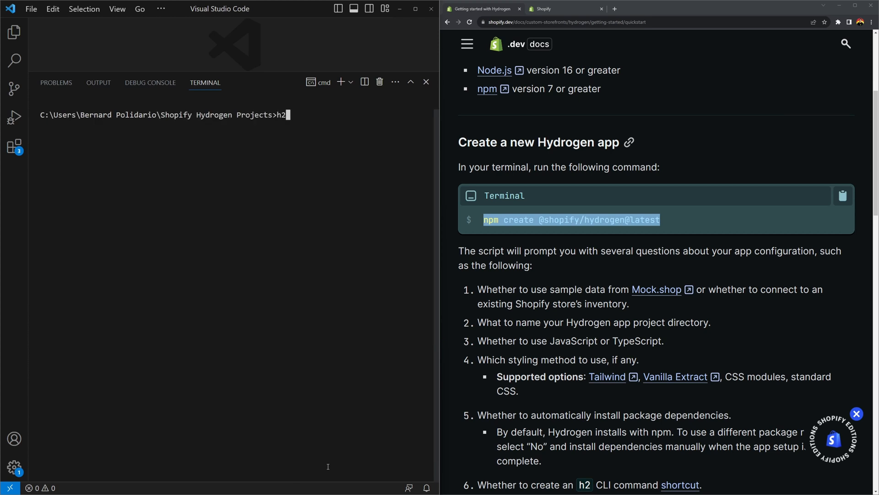
# Run h2 (unrecognized), then cd into new-shopify-online-store
pyautogui.press('Return')
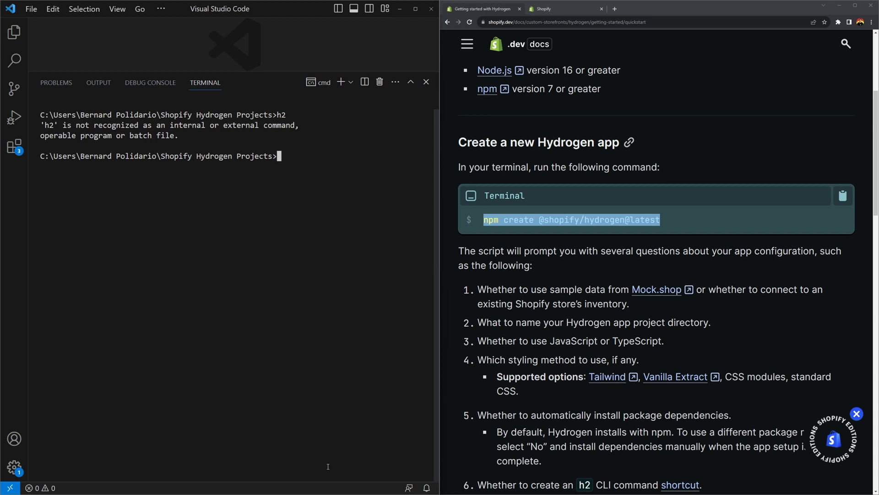
pyautogui.write('cd')
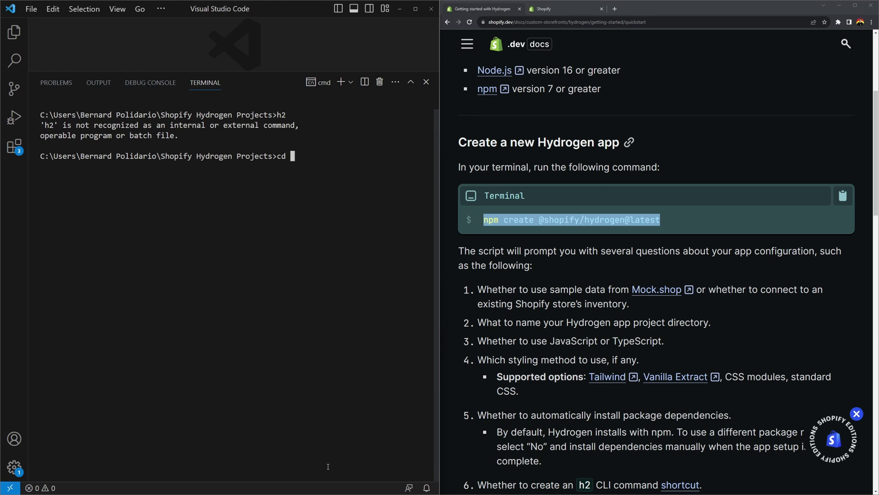
pyautogui.write('new-shopify-online-store')
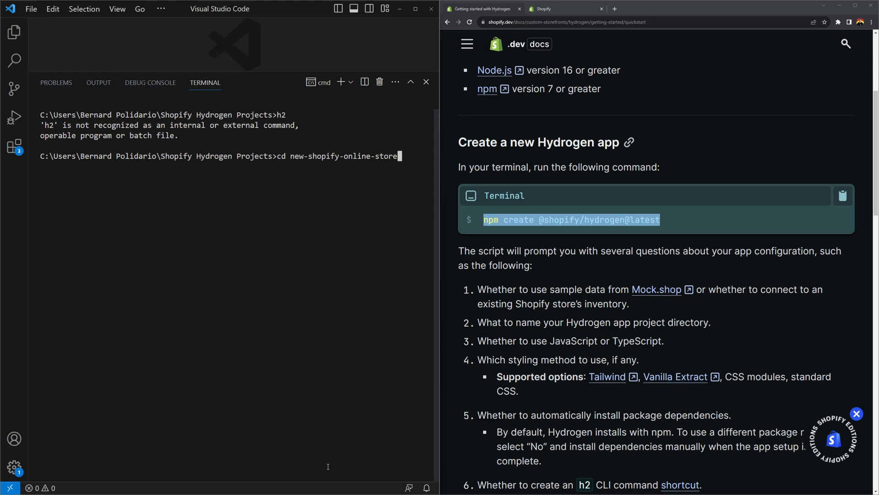
pyautogui.press('Return')
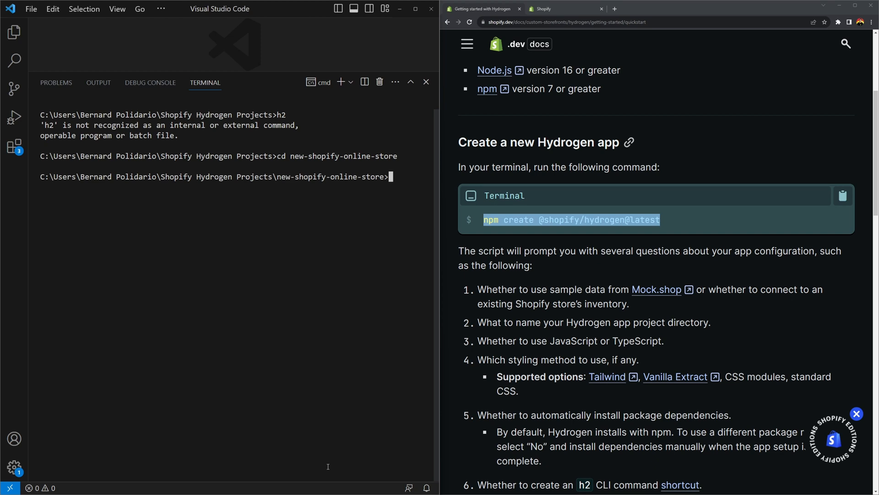
pyautogui.write('npm run de')
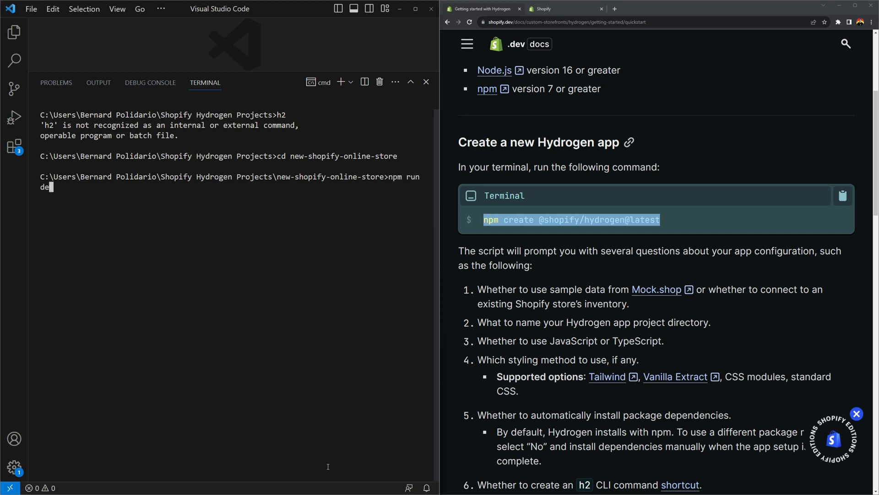
pyautogui.press('Return')
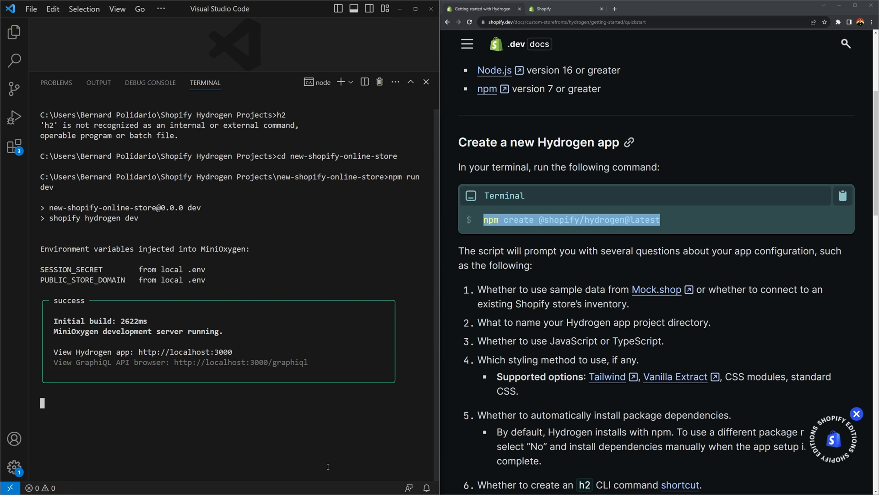
pyautogui.moveTo(186, 352)
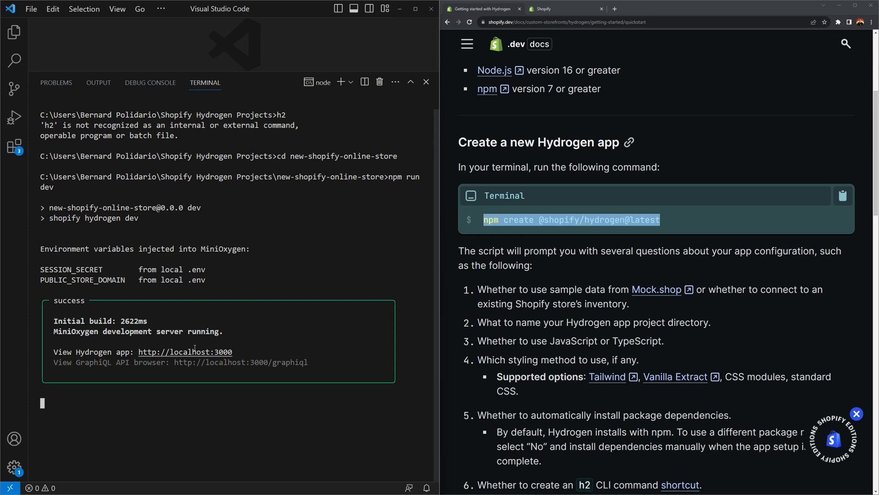
pyautogui.click(184, 352)
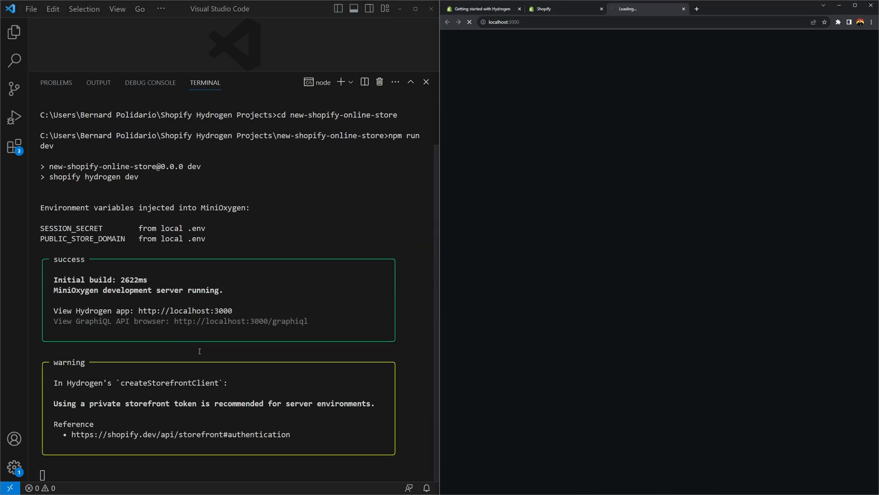